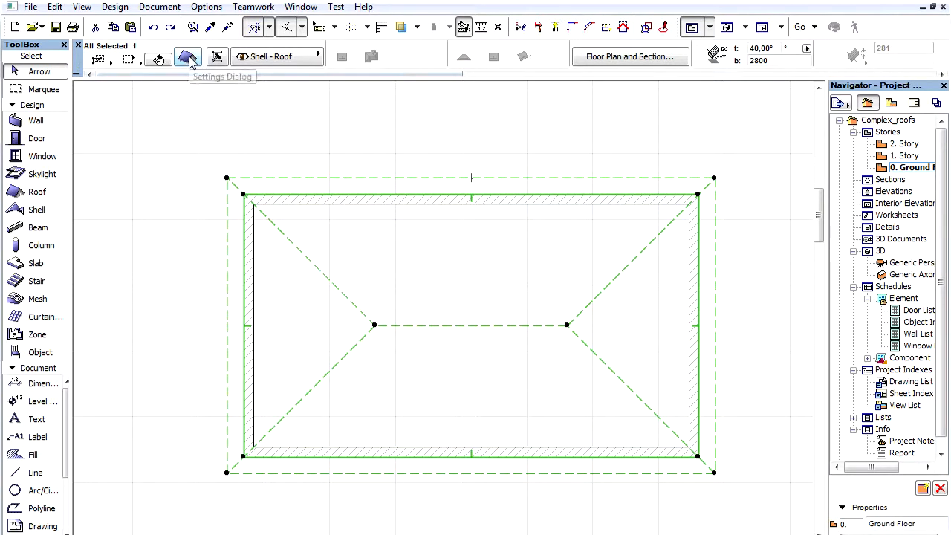
Add a second roof level under Multiplane Geometry with a 25° pitch.
left_click(188, 57)
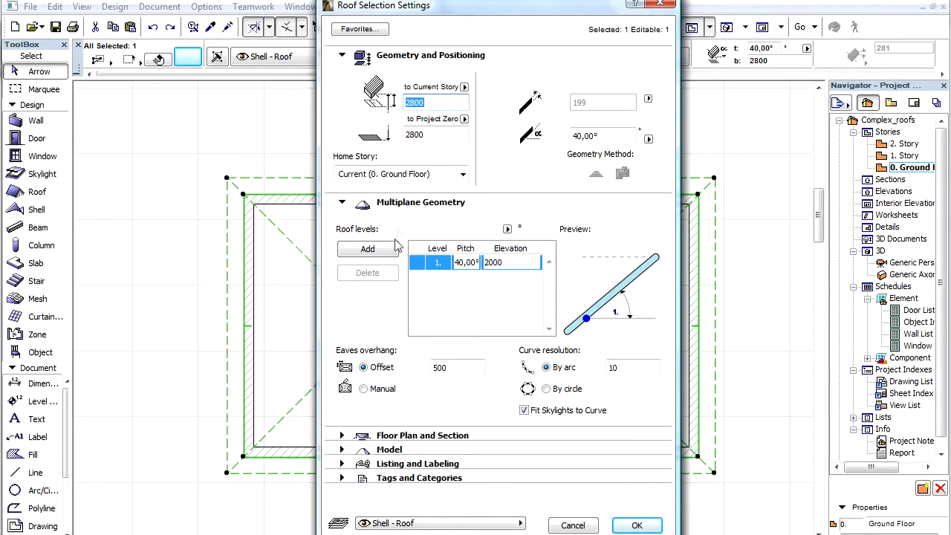
mouse_move(390, 252)
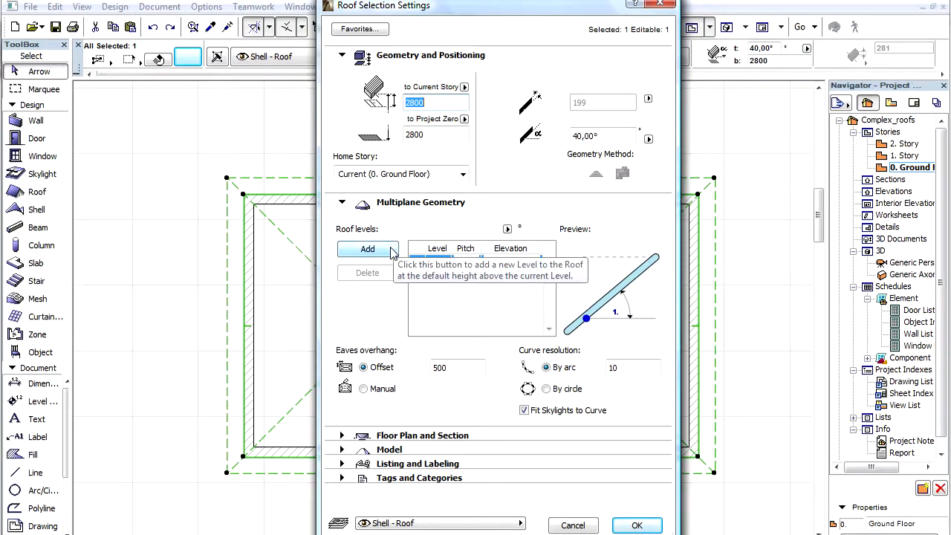
left_click(366, 248)
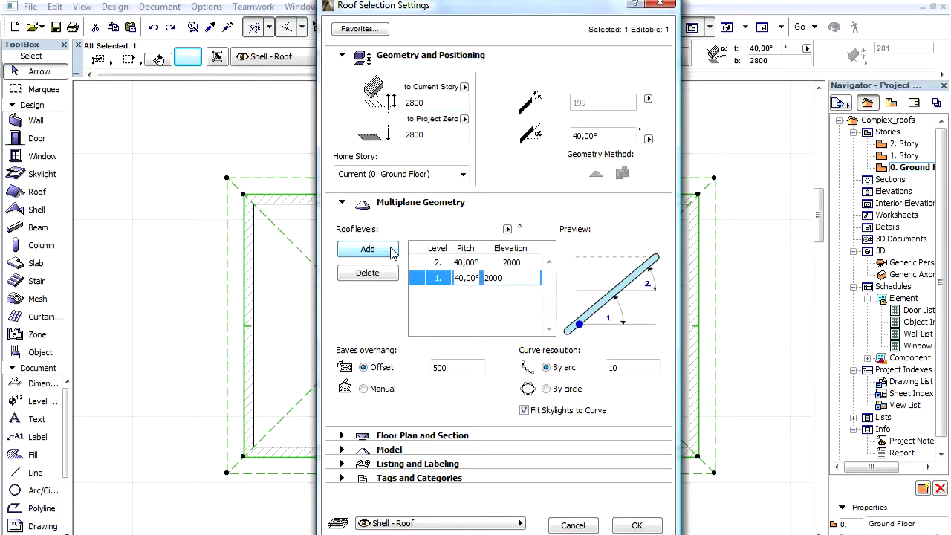
mouse_move(480, 268)
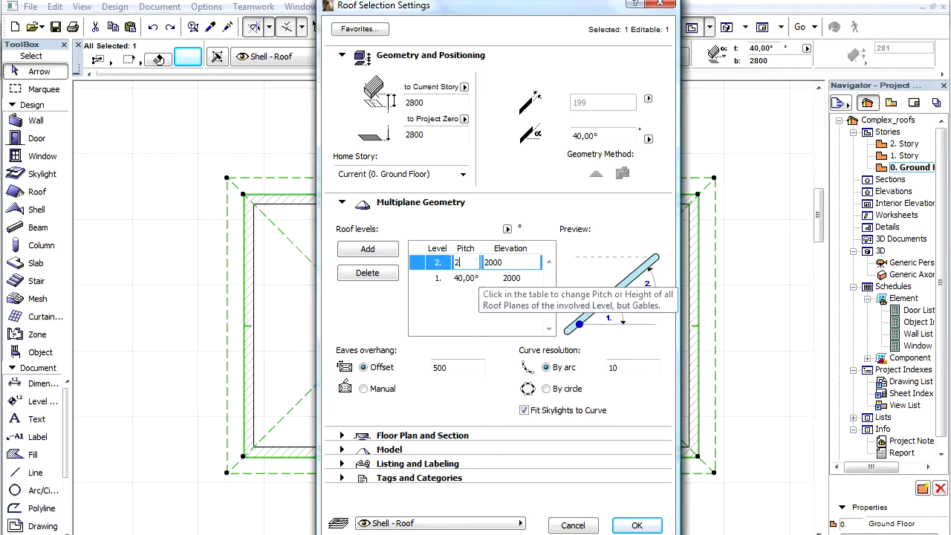
type("25,00°")
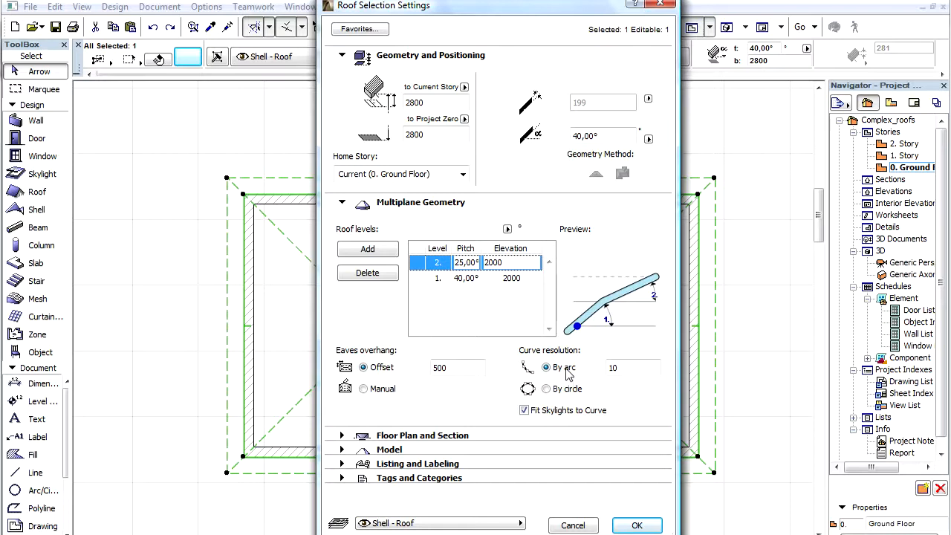
mouse_move(652, 297)
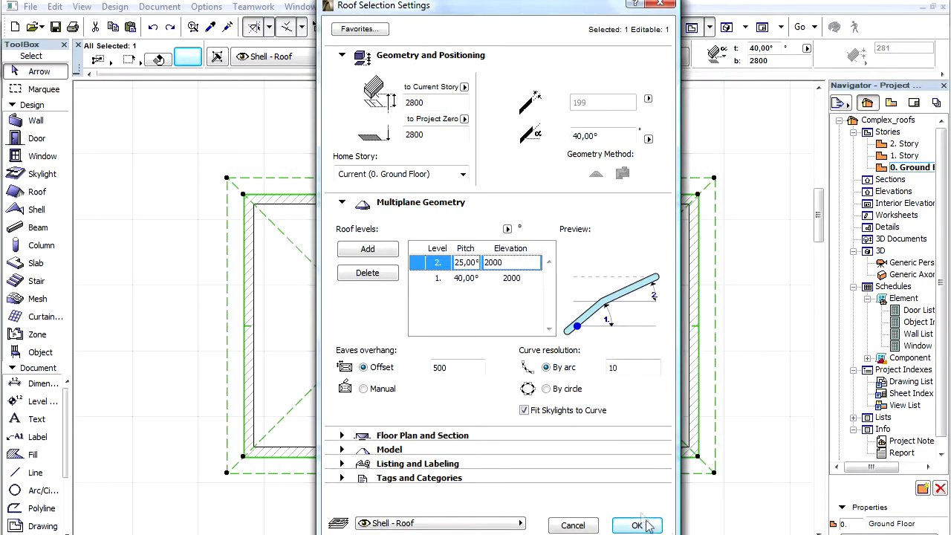
Confirm the two-level roof settings so the plan shows the second-level break line.
left_click(636, 525)
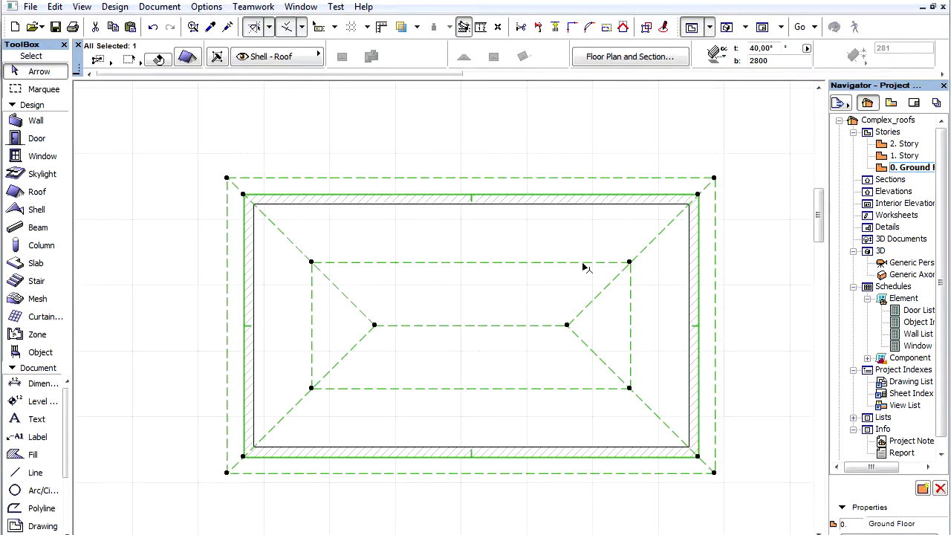
Select the inner roof-level edge in plan to bring up its editing options.
left_click(583, 267)
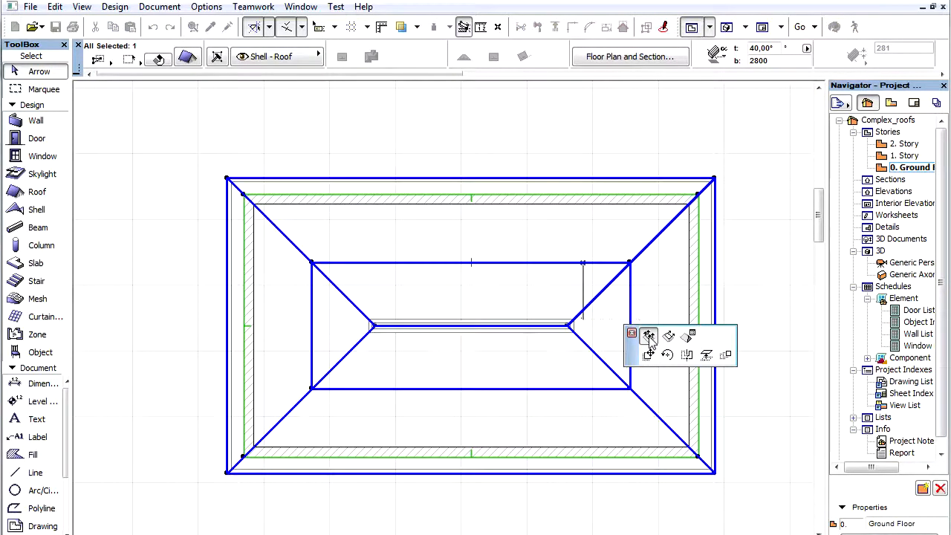
mouse_move(648, 335)
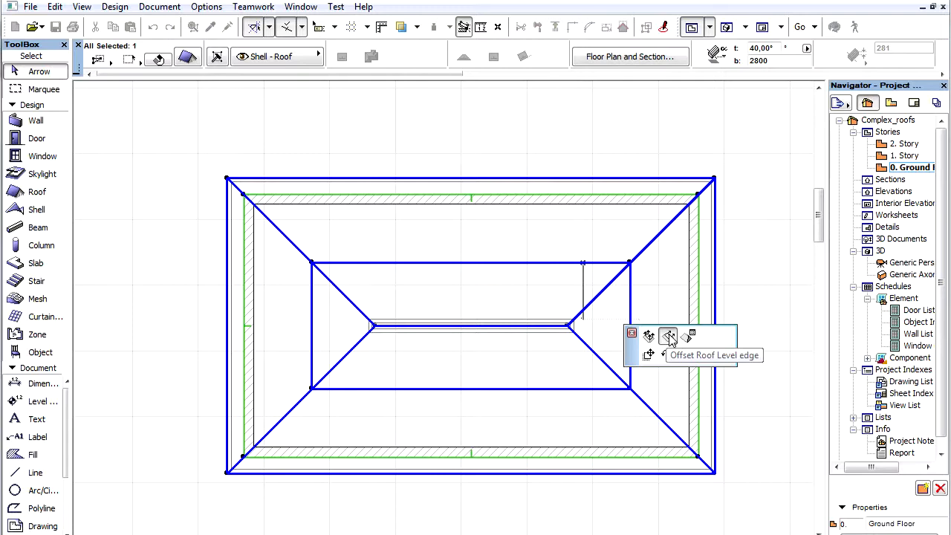
mouse_move(688, 335)
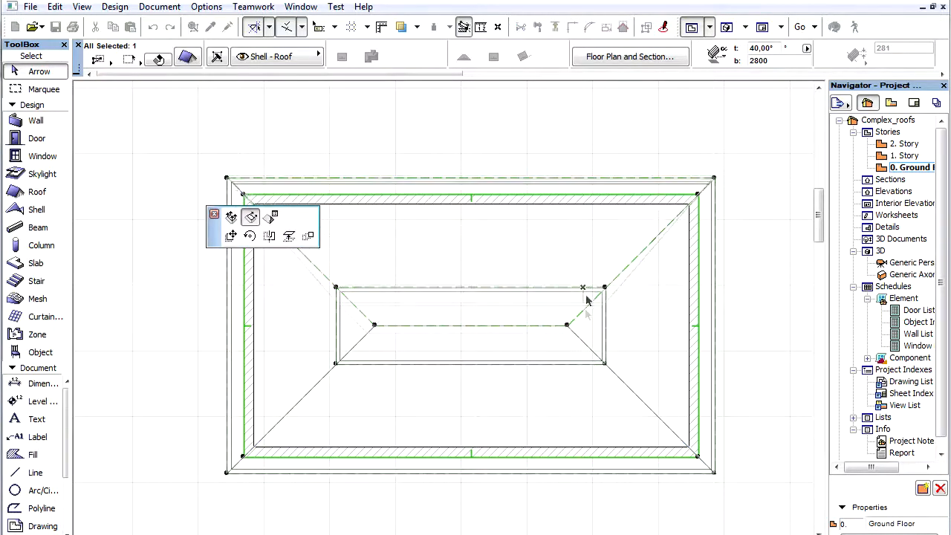
mouse_move(581, 261)
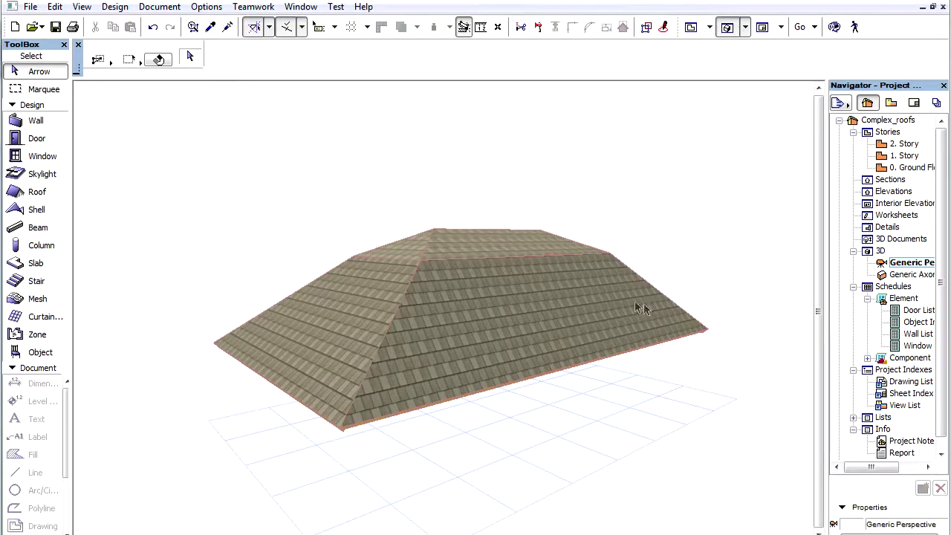
Select the roof in 3D and pick an upper roof plane edge.
left_click(637, 308)
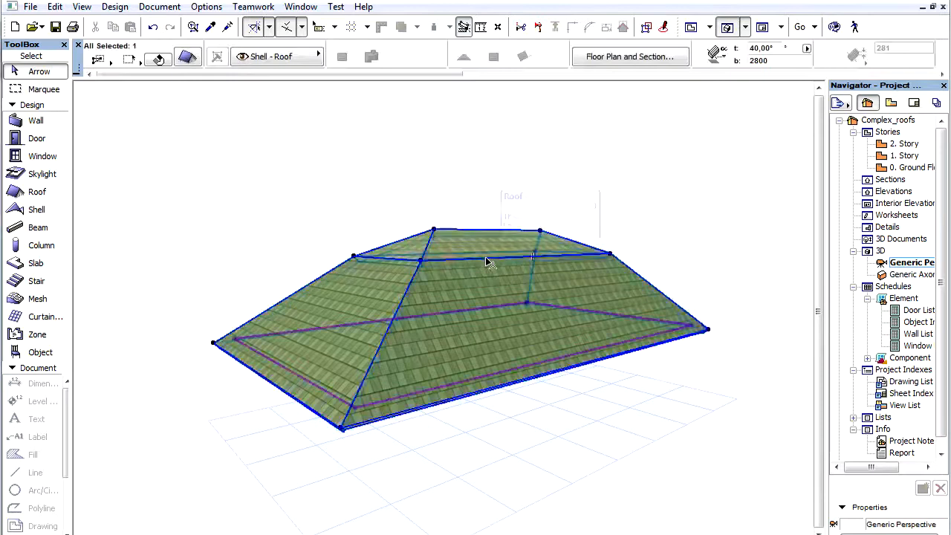
left_click(486, 260)
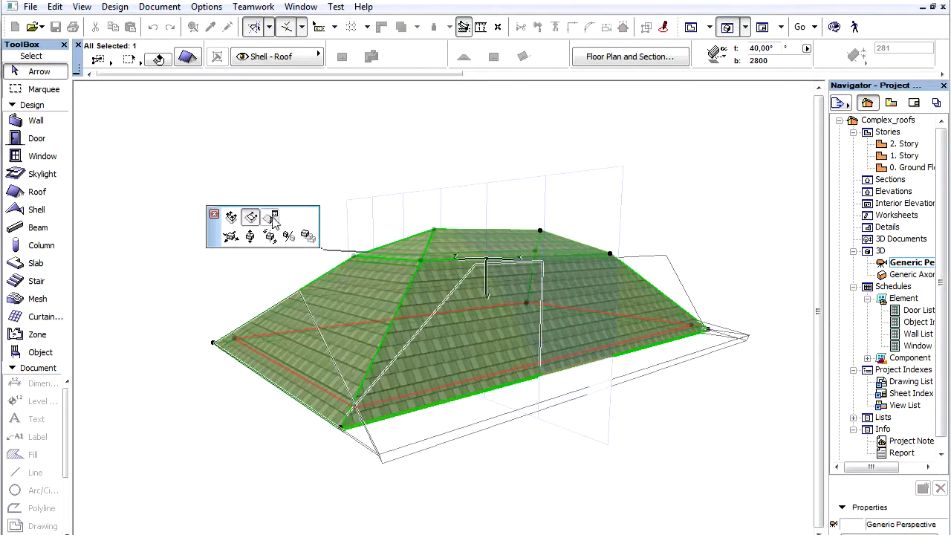
Set the clicked upper roof level to a 60° pitch via Custom Plane Settings.
left_click(269, 216)
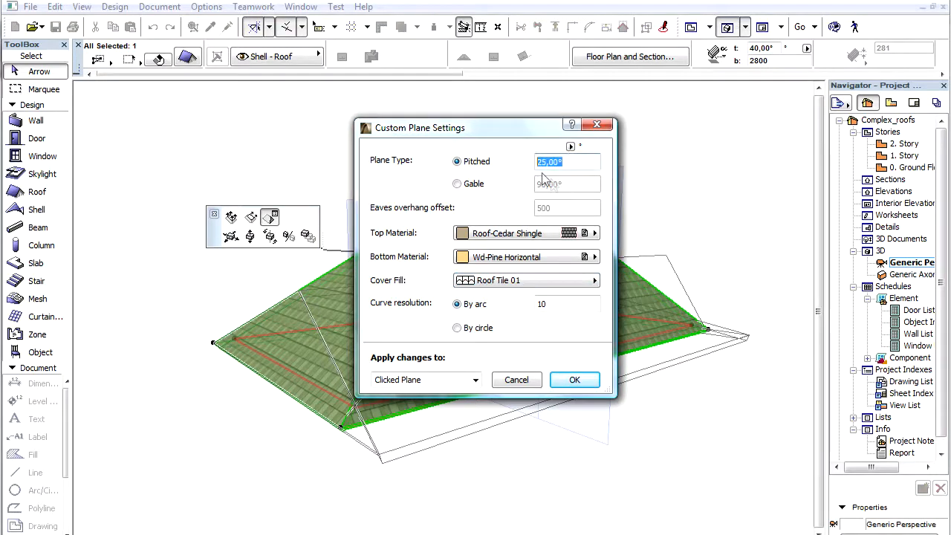
type("60")
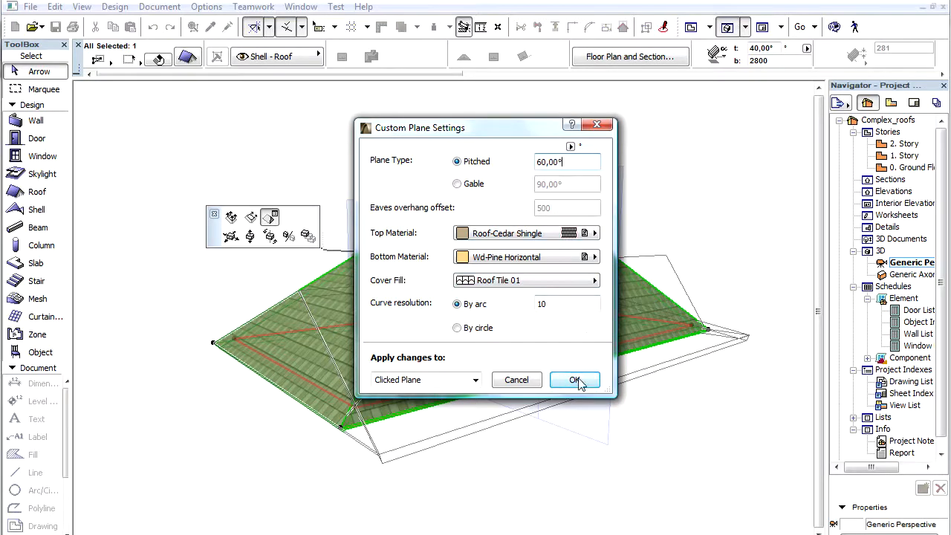
left_click(477, 380)
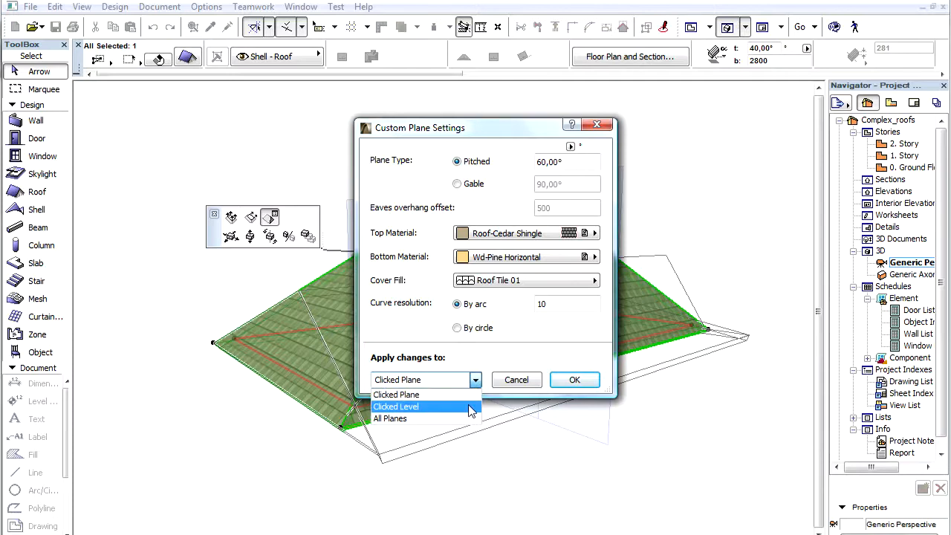
mouse_move(470, 423)
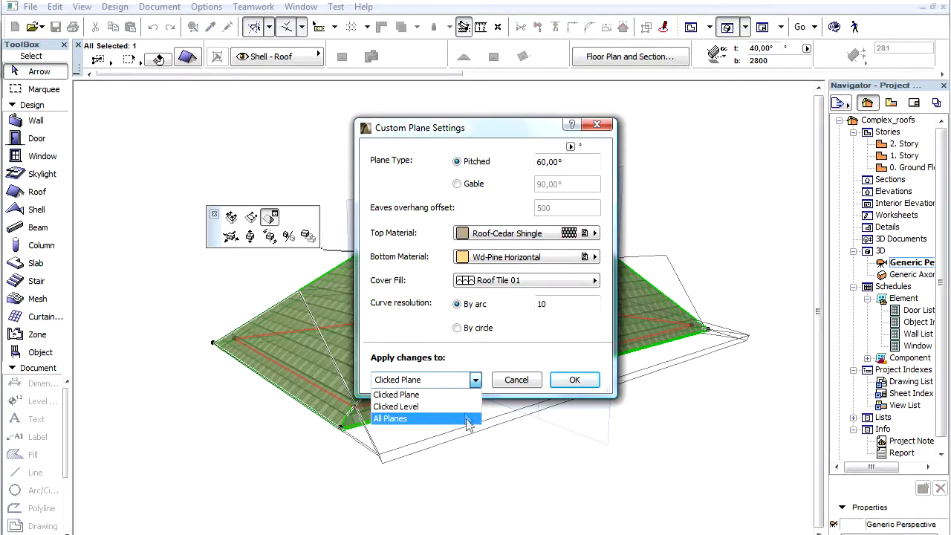
left_click(396, 407)
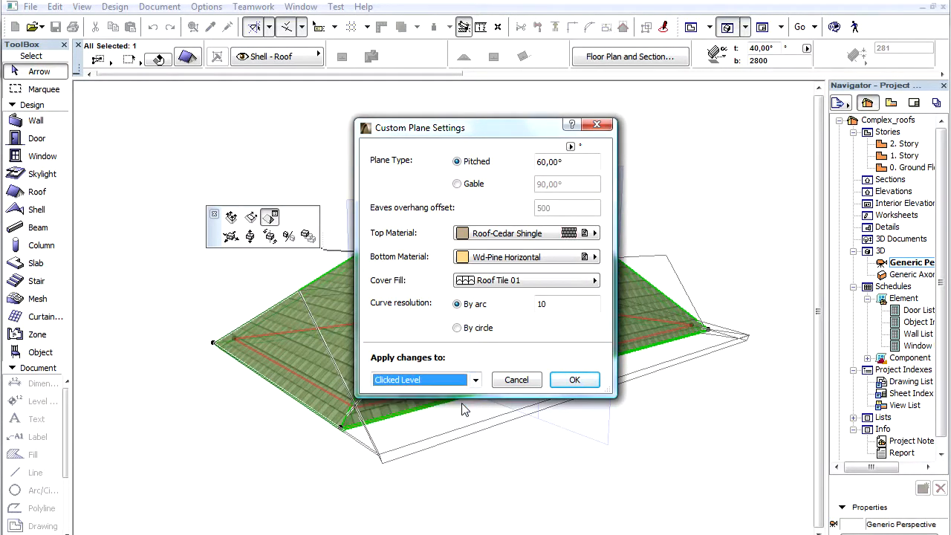
left_click(574, 379)
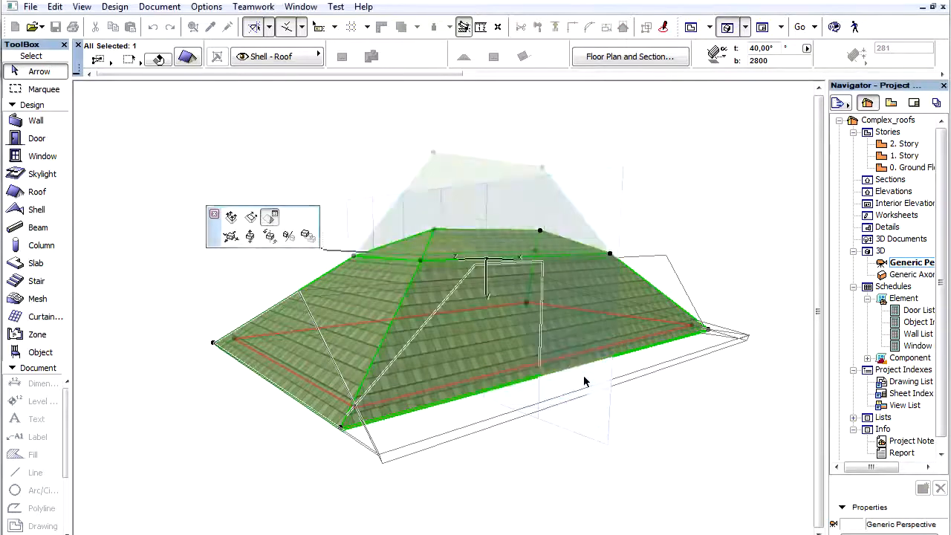